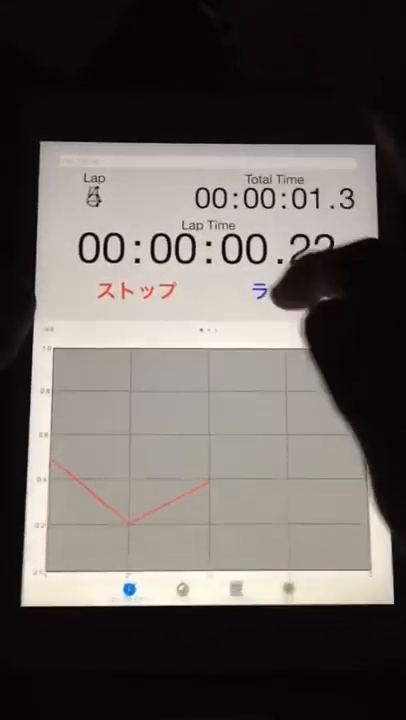
Record another lap, bringing the count to 11 with a zigzag lap-time graph.
left_click(283, 308)
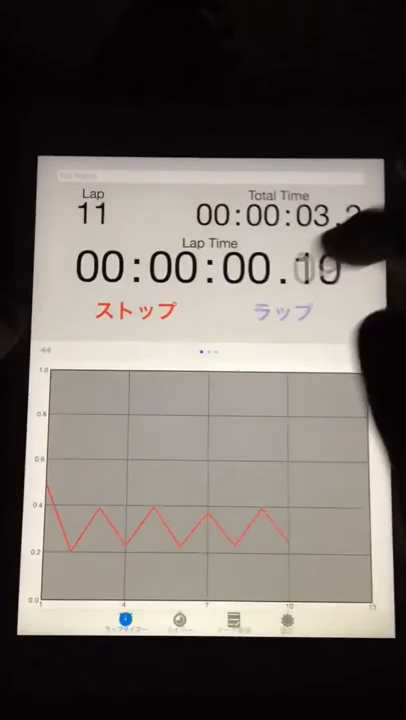